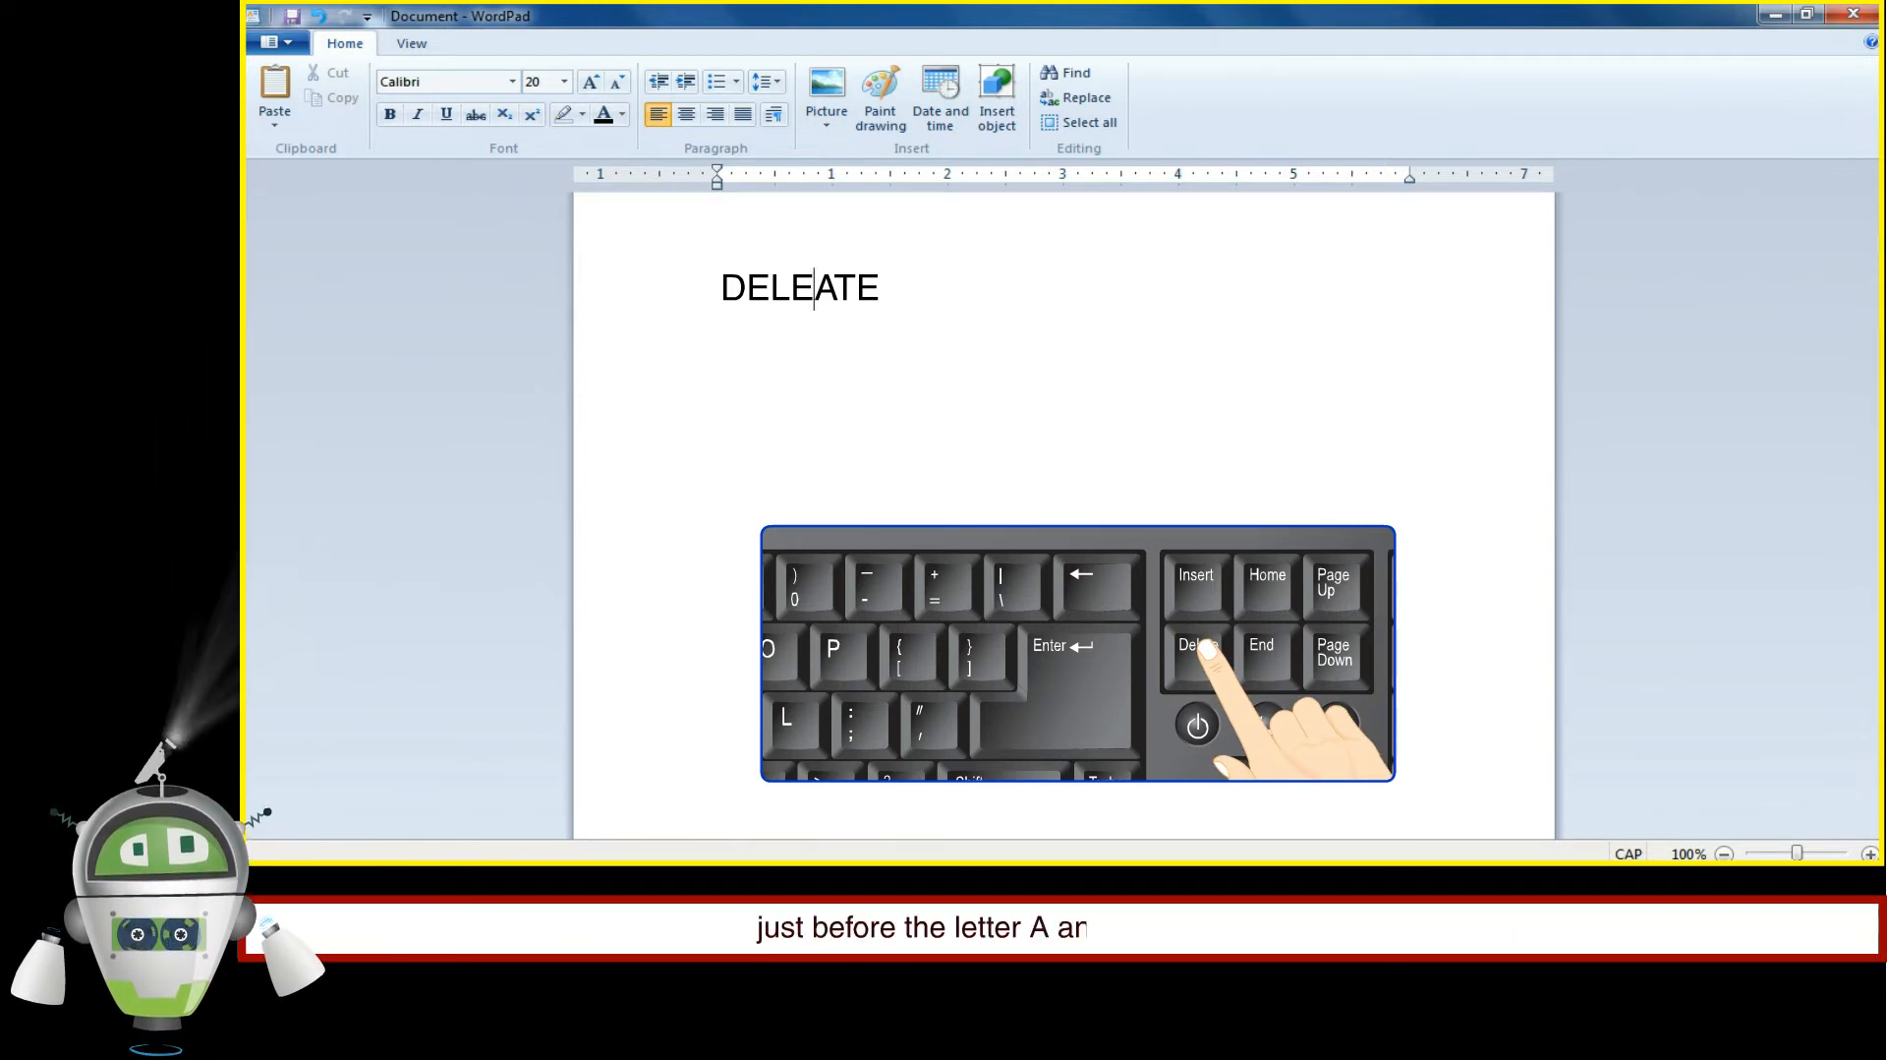
Remove the stray A after E so DELEATE reads DELETE, using Delete then Backspace.
{"action": "key", "text": "Delete"}
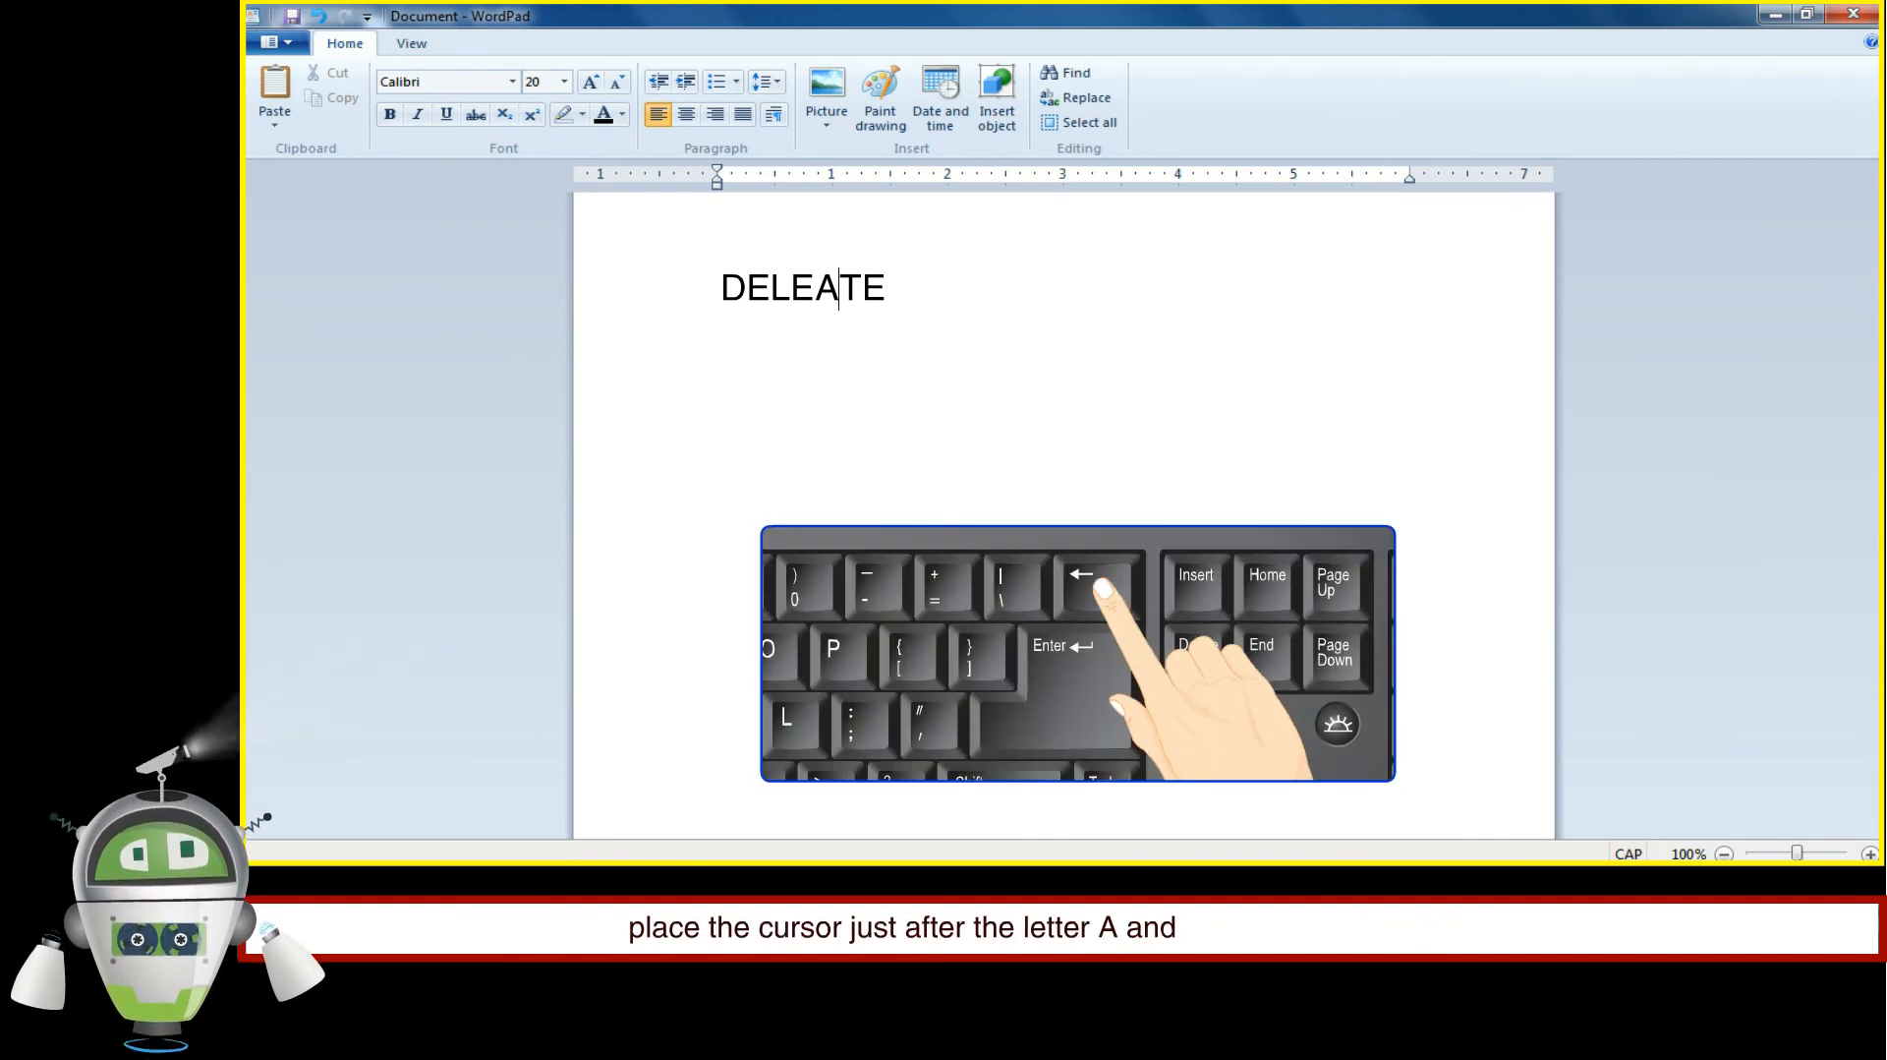
{"action": "key", "text": "Backspace"}
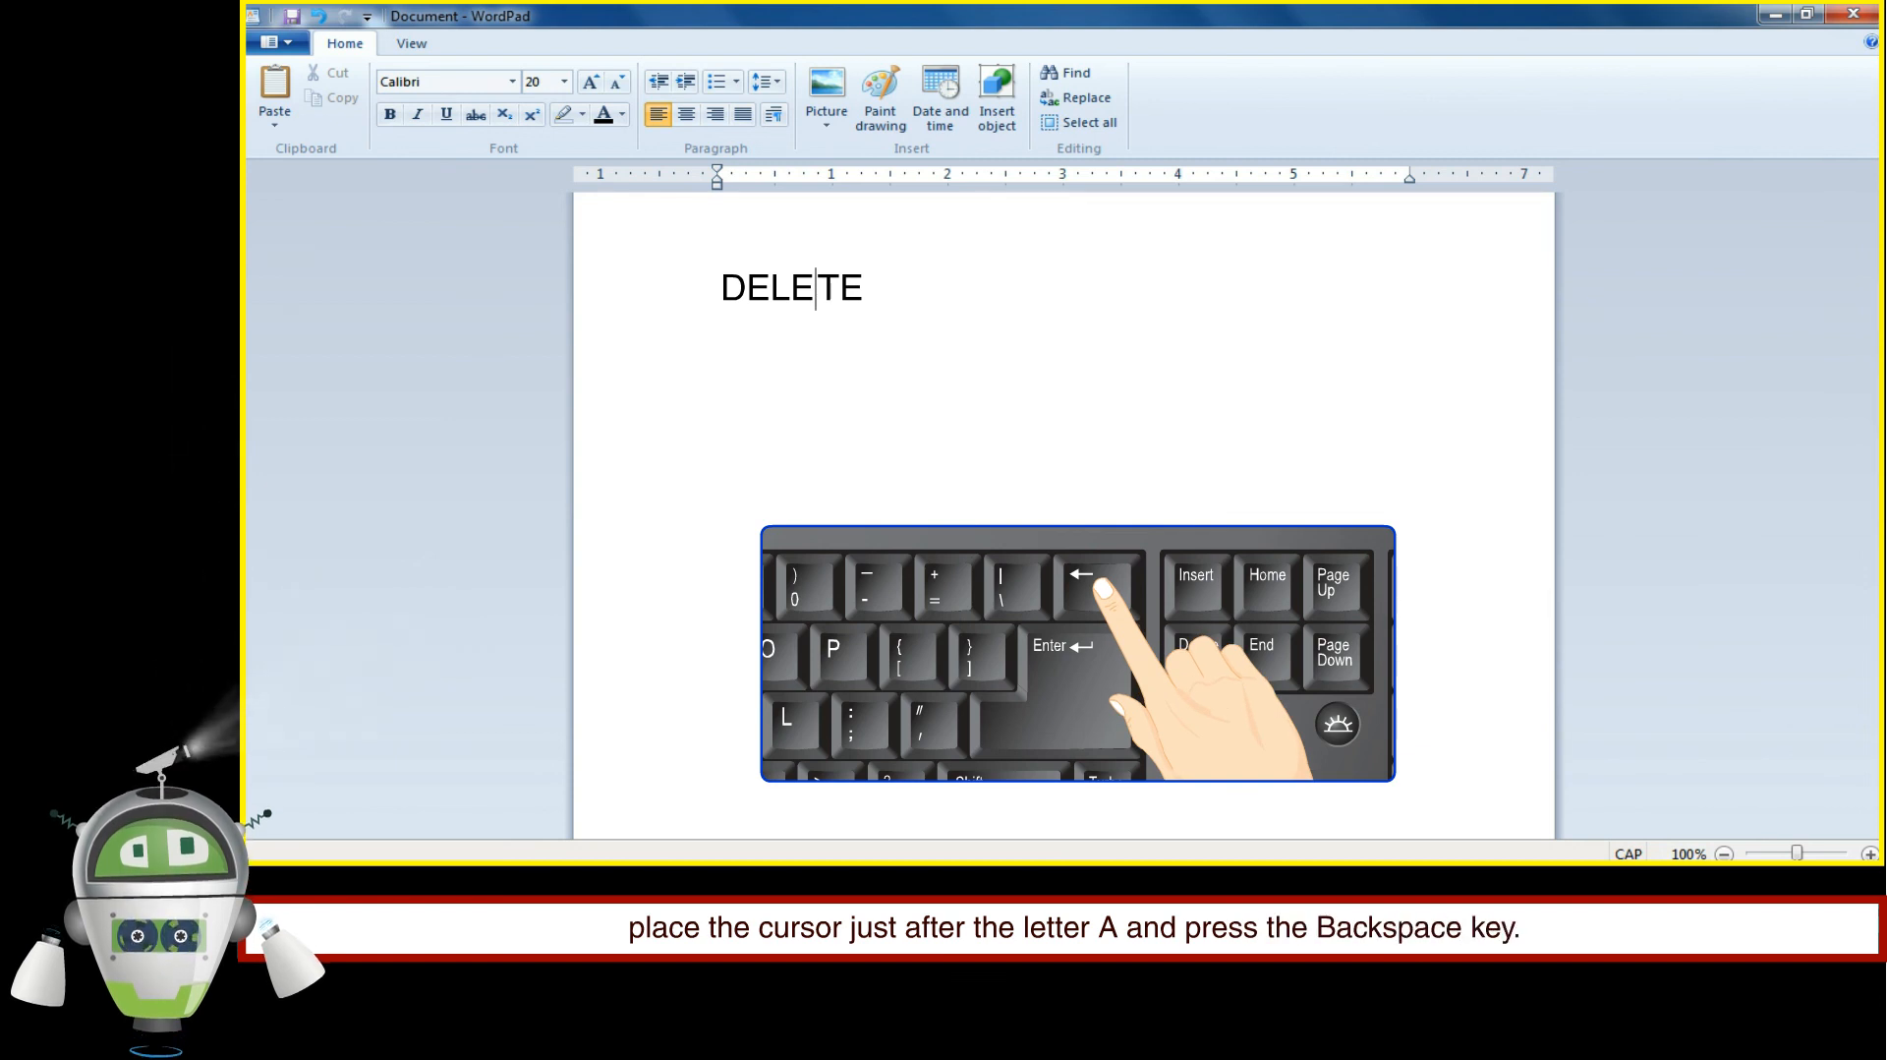